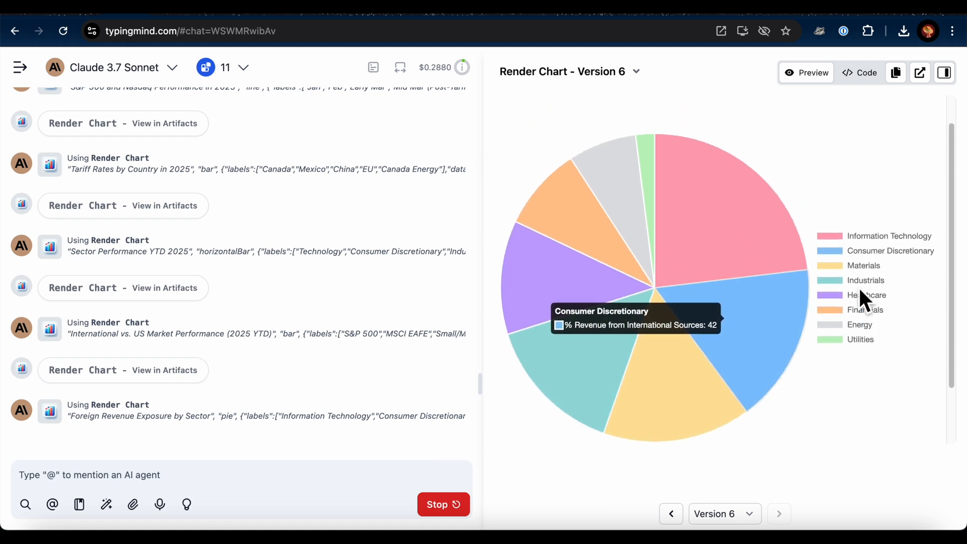
{"action": "mouse_move", "coordinate": [790, 342]}
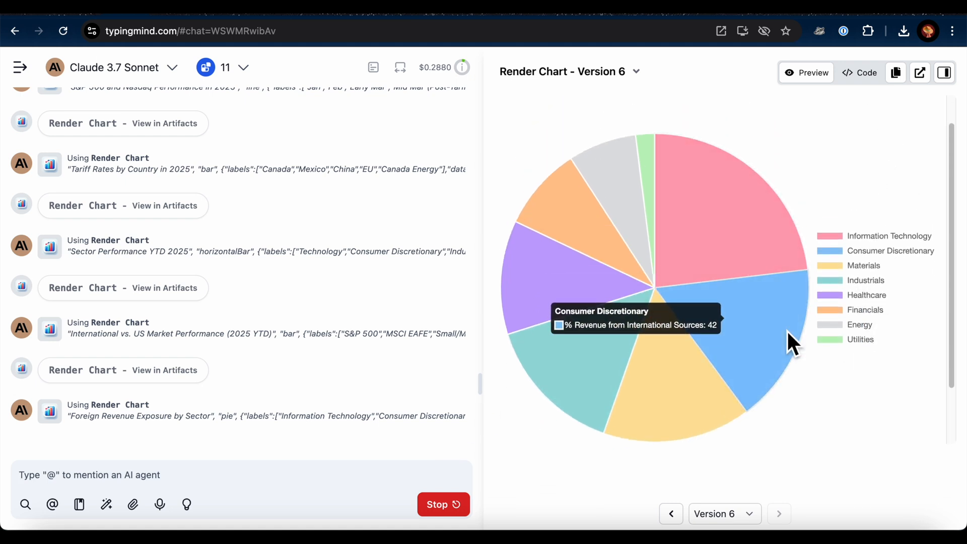
Step forward through the updating Render Chart artifact versions of the tariff charts.
{"action": "left_click", "coordinate": [779, 514]}
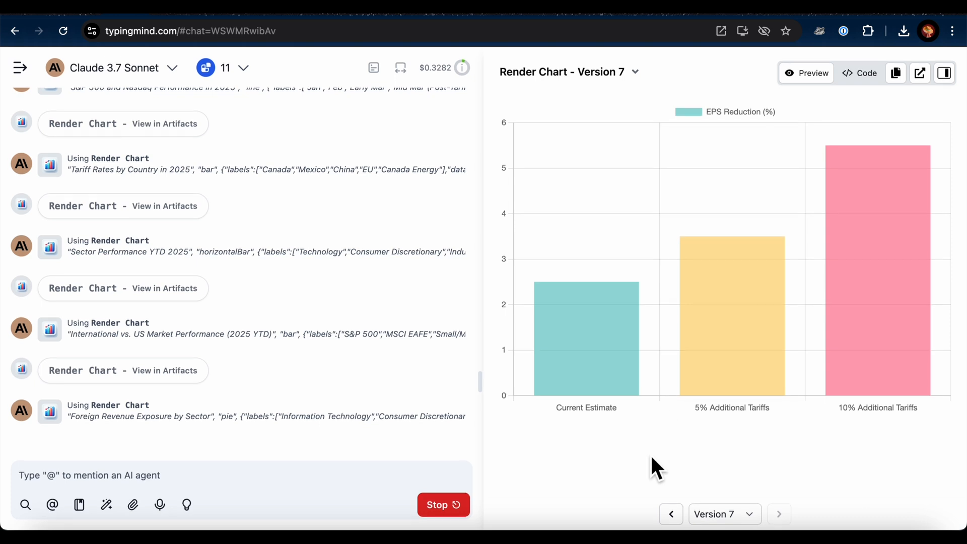
{"action": "mouse_move", "coordinate": [860, 479]}
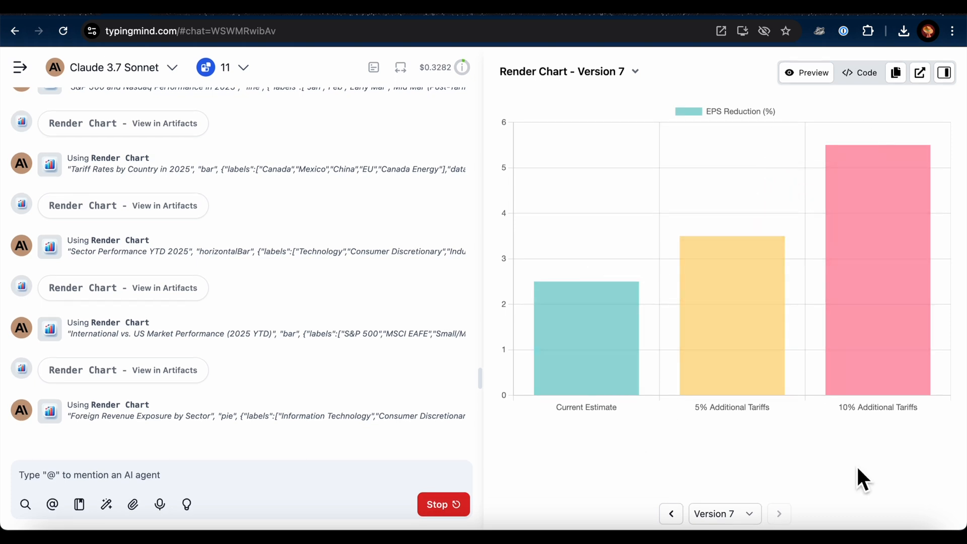
{"action": "left_click", "coordinate": [779, 514]}
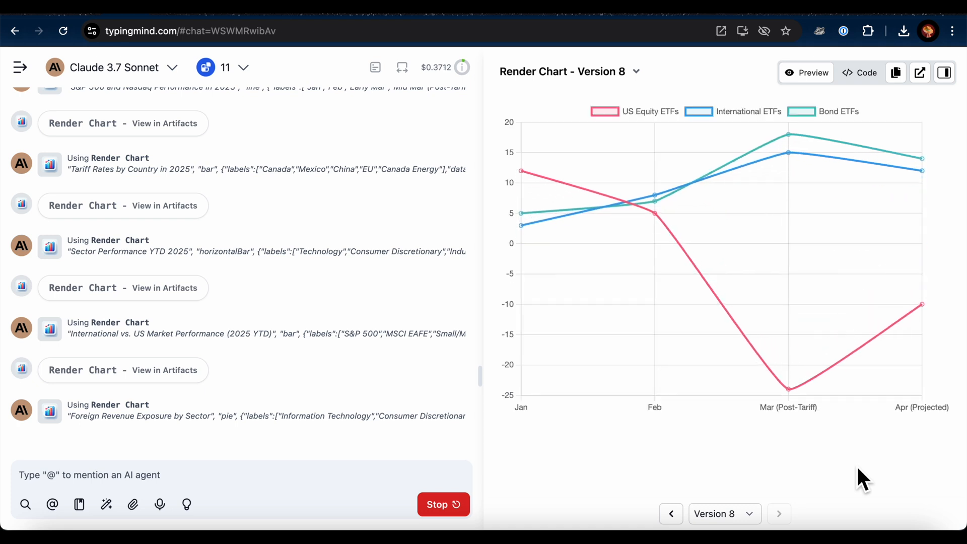
{"action": "mouse_move", "coordinate": [789, 399]}
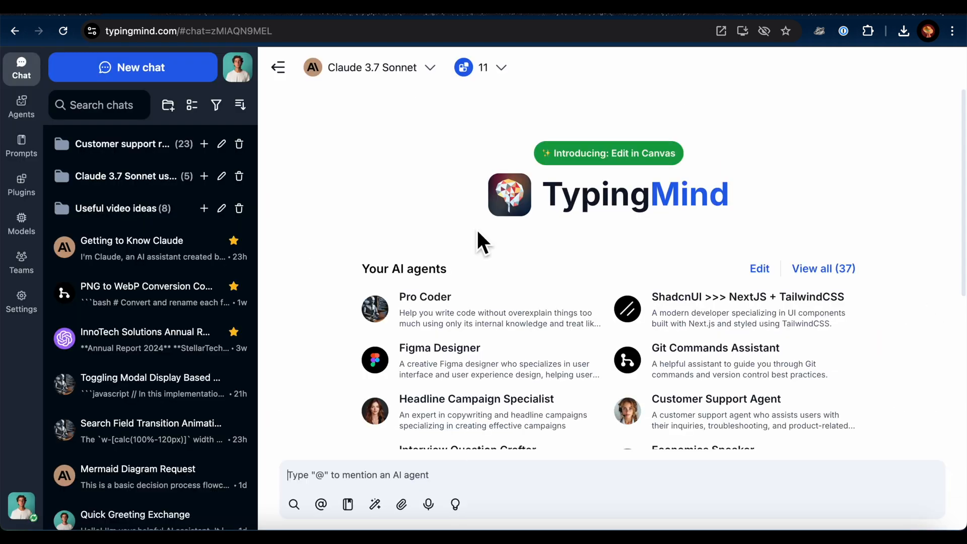
{"action": "mouse_move", "coordinate": [22, 185]}
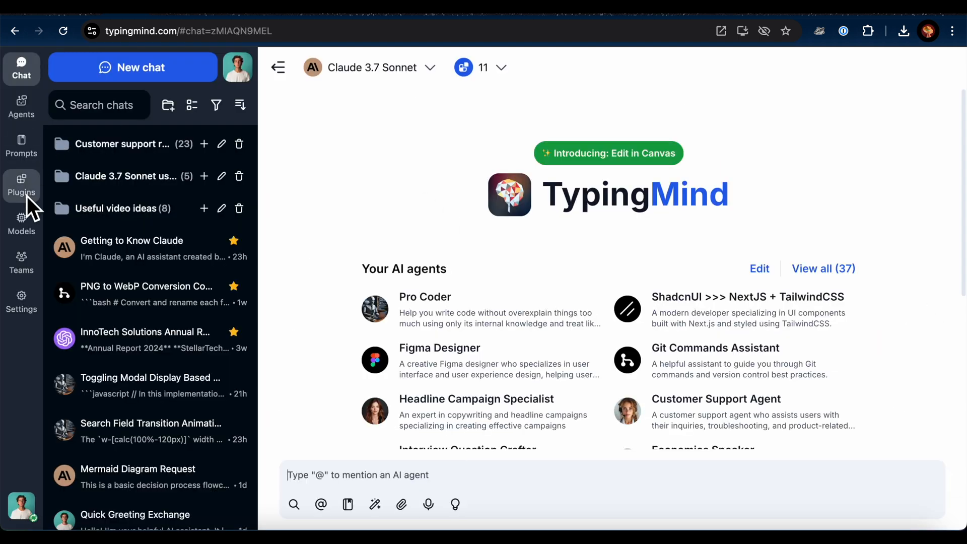
{"action": "left_click", "coordinate": [21, 185]}
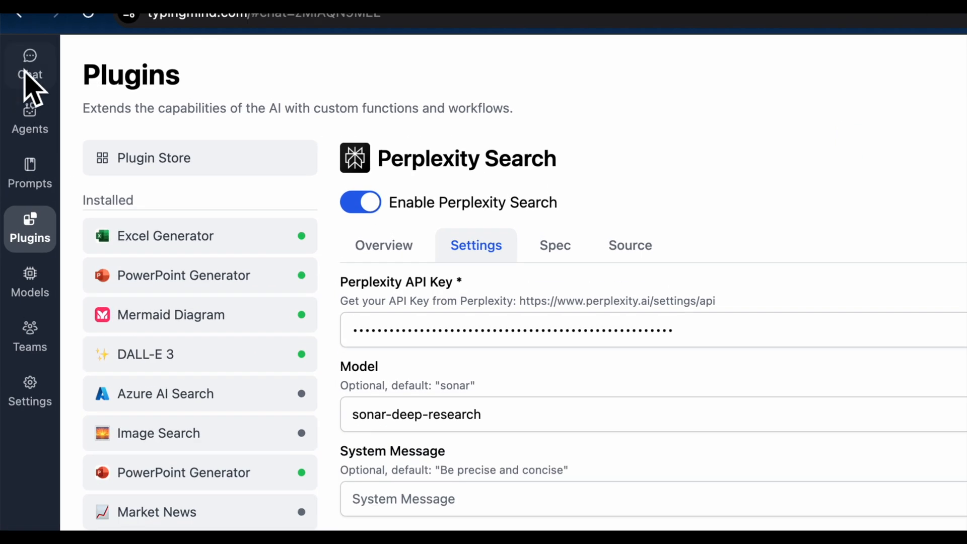
{"action": "left_click", "coordinate": [30, 61]}
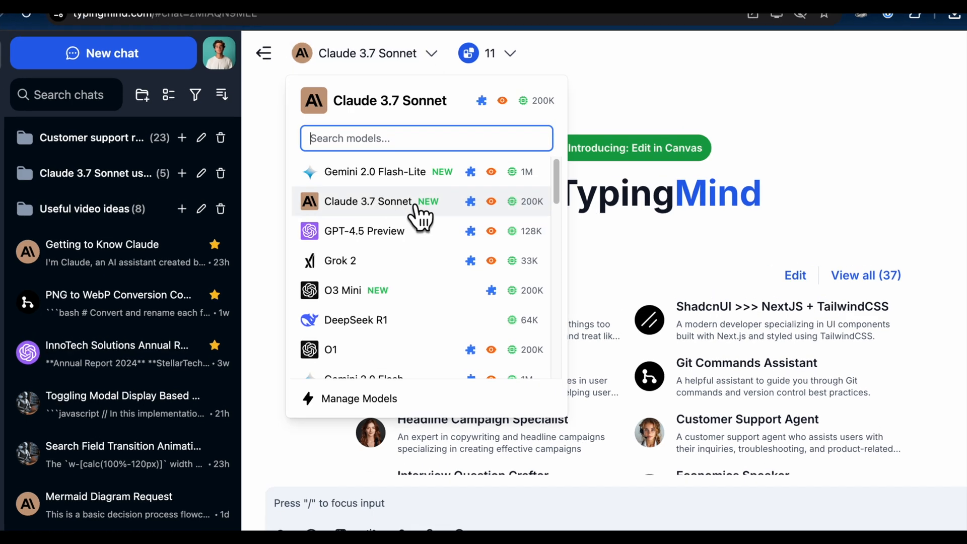
Keep Claude 3.7 Sonnet as the chat model and check the enabled plugins list.
{"action": "left_click", "coordinate": [368, 202]}
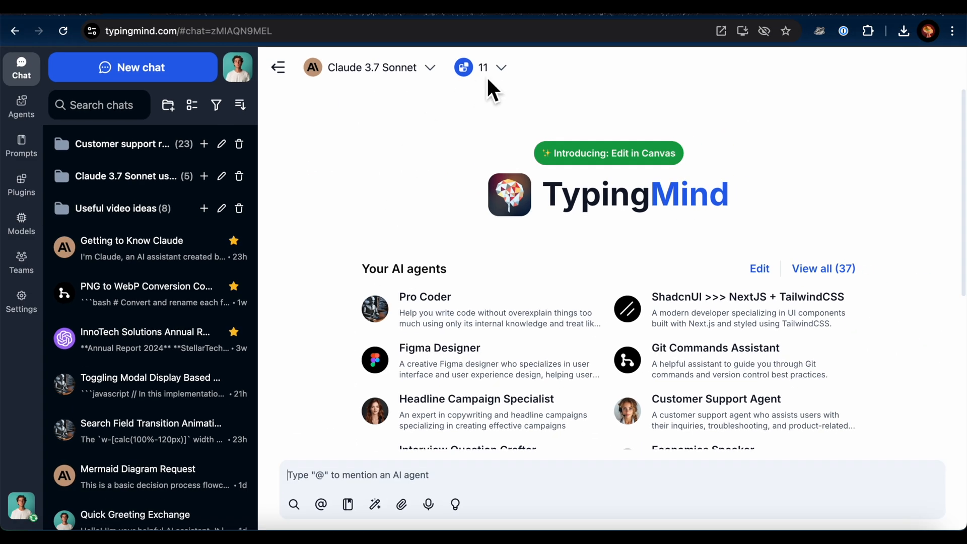
{"action": "left_click", "coordinate": [494, 68]}
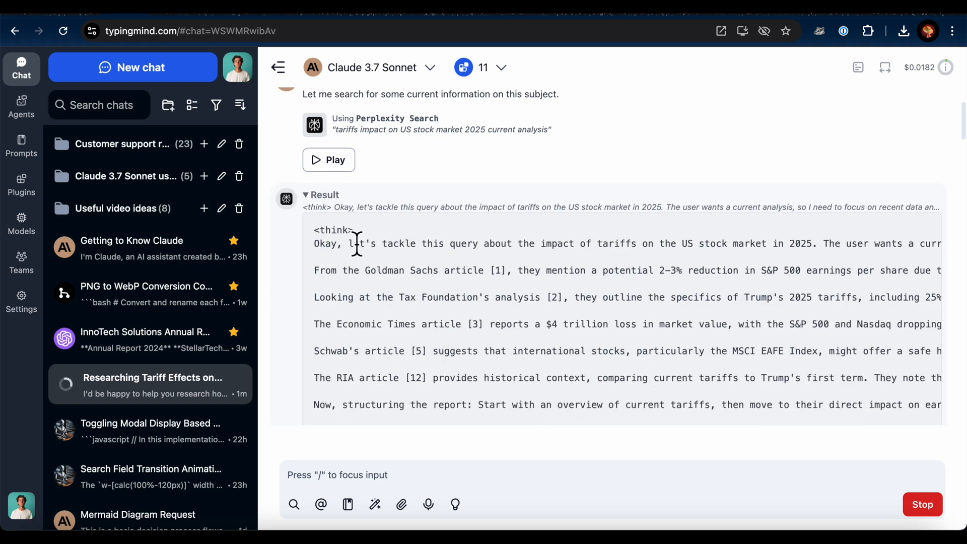
{"action": "mouse_move", "coordinate": [318, 254]}
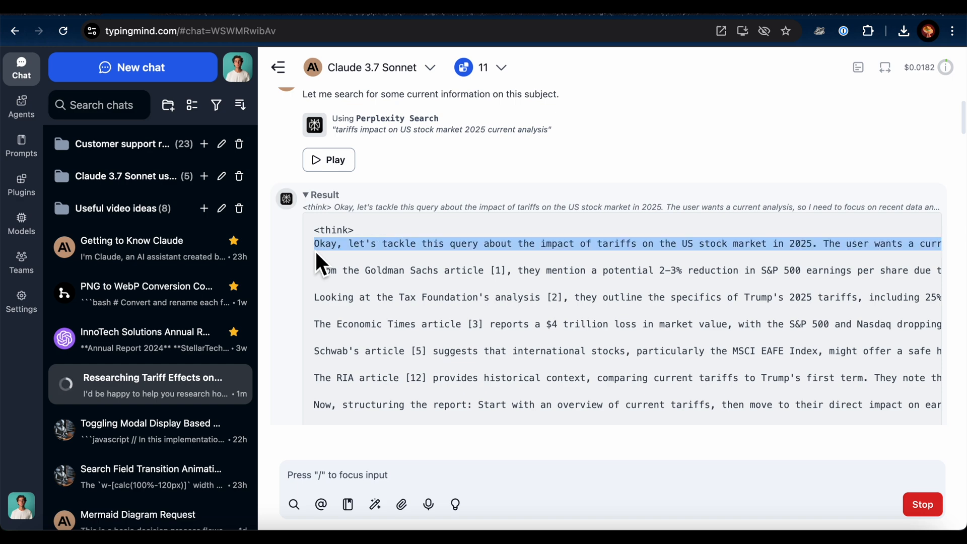
Scroll through the finished tariff report down to Historical Context and Outlook.
{"action": "scroll", "scroll_direction": "right", "scroll_amount": 3}
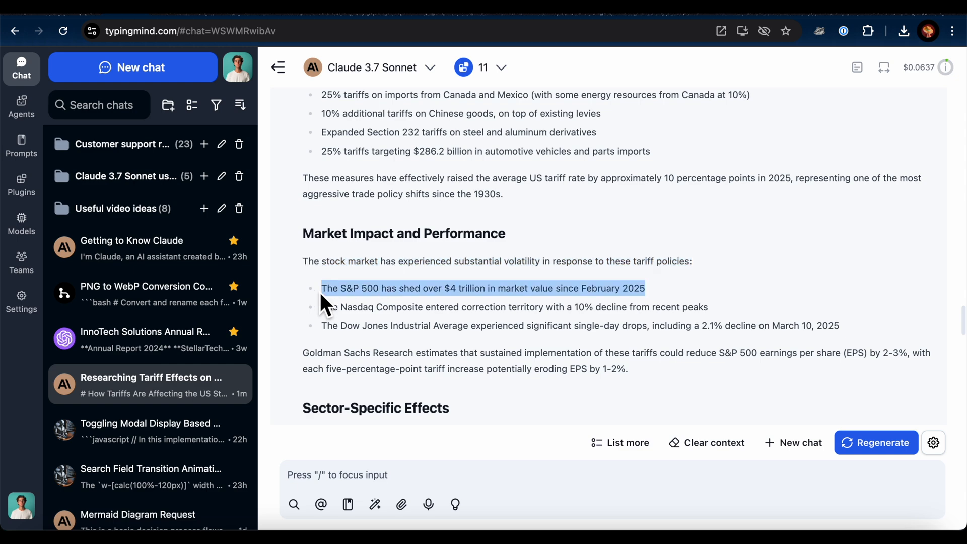
{"action": "scroll", "scroll_direction": "down", "scroll_amount": 3}
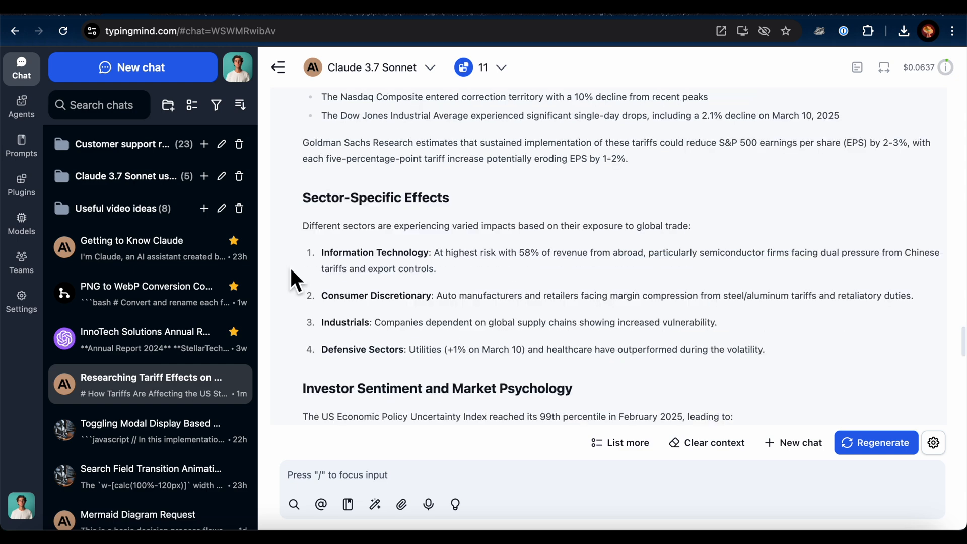
{"action": "scroll", "scroll_direction": "down", "scroll_amount": 3}
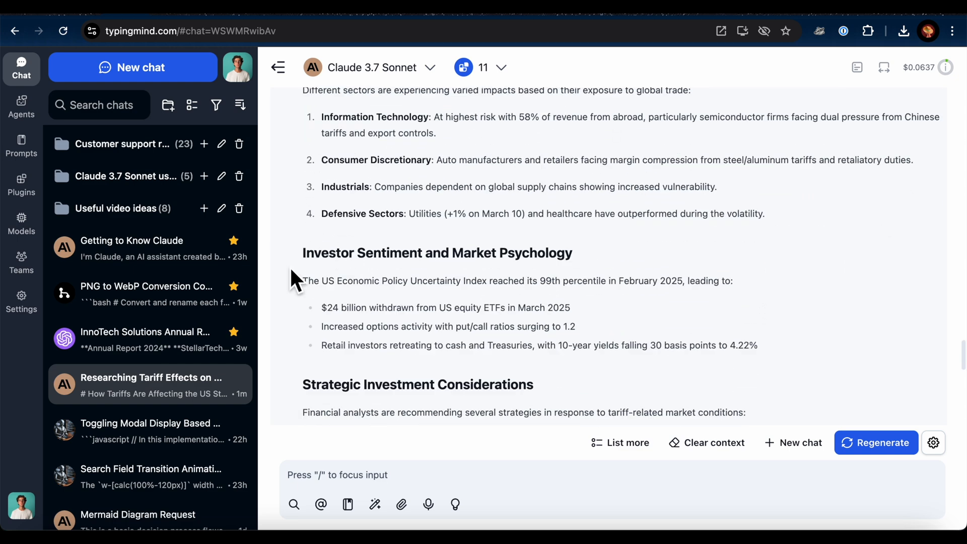
{"action": "scroll", "scroll_direction": "down", "scroll_amount": 3}
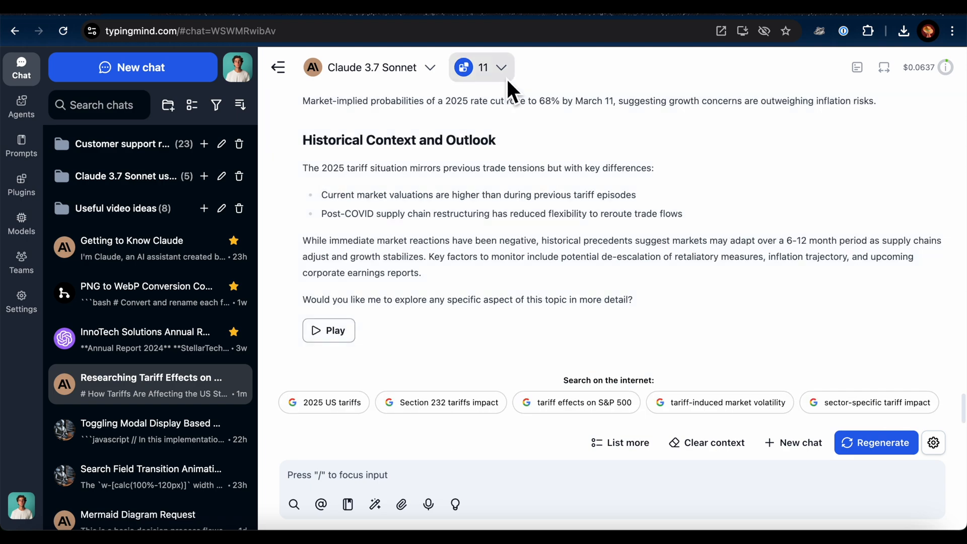
Ask Claude to visualize all the report data, then advance to chart Version 2.
{"action": "left_click", "coordinate": [481, 68]}
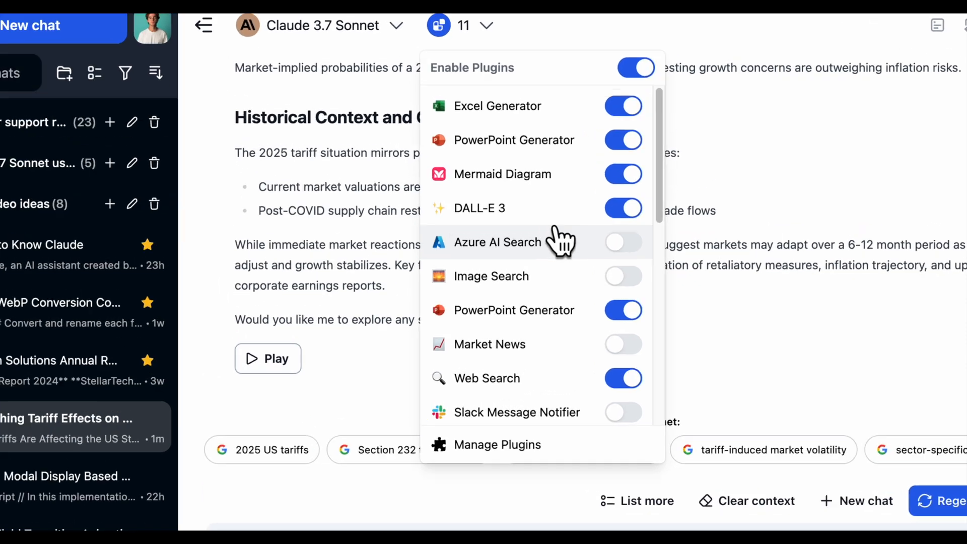
{"action": "scroll", "scroll_direction": "down", "scroll_amount": 3}
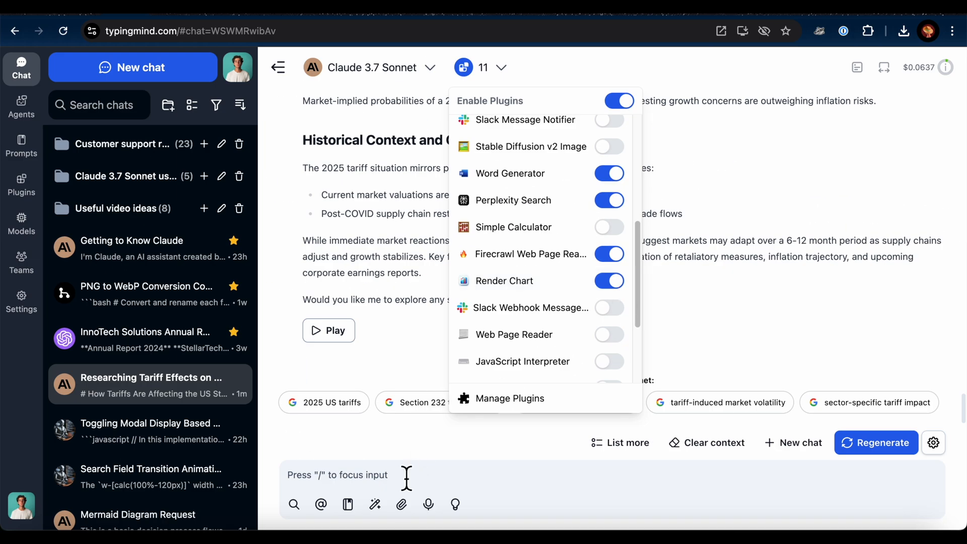
{"action": "type", "text": "can you visualize all data you"}
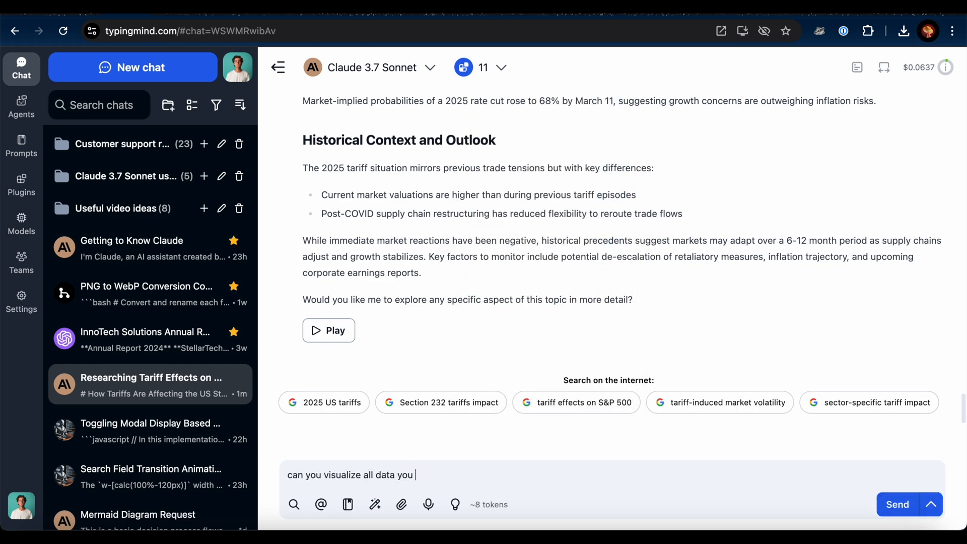
{"action": "left_click", "coordinate": [897, 505]}
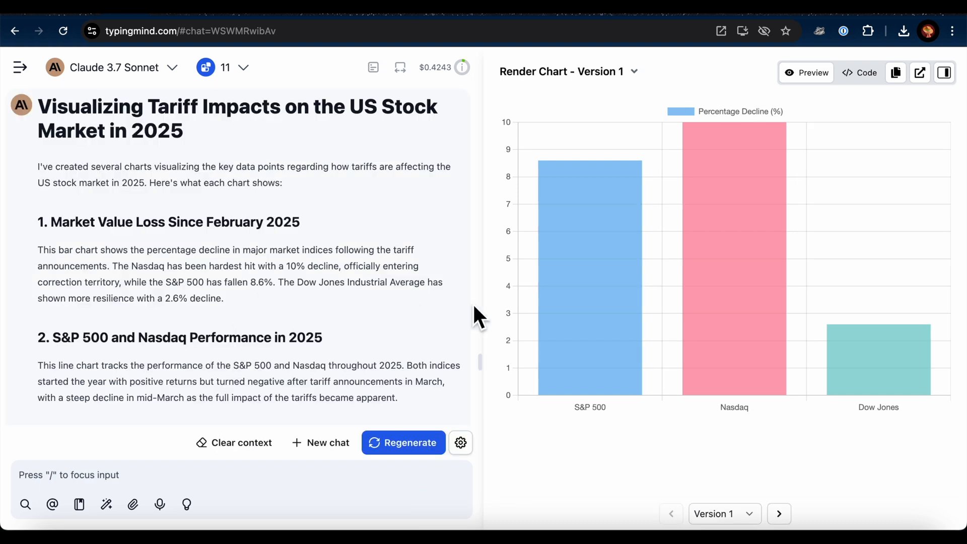
{"action": "mouse_move", "coordinate": [608, 290]}
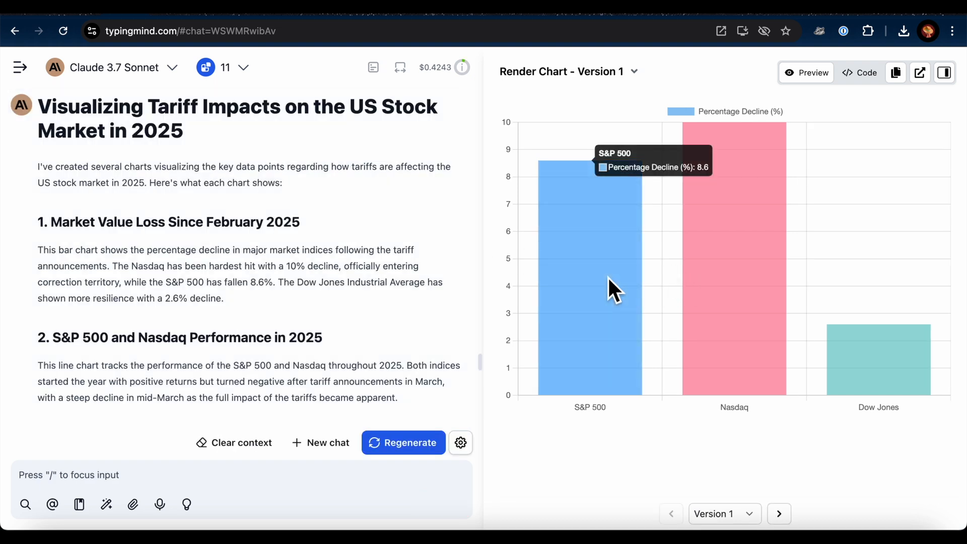
{"action": "mouse_move", "coordinate": [821, 289]}
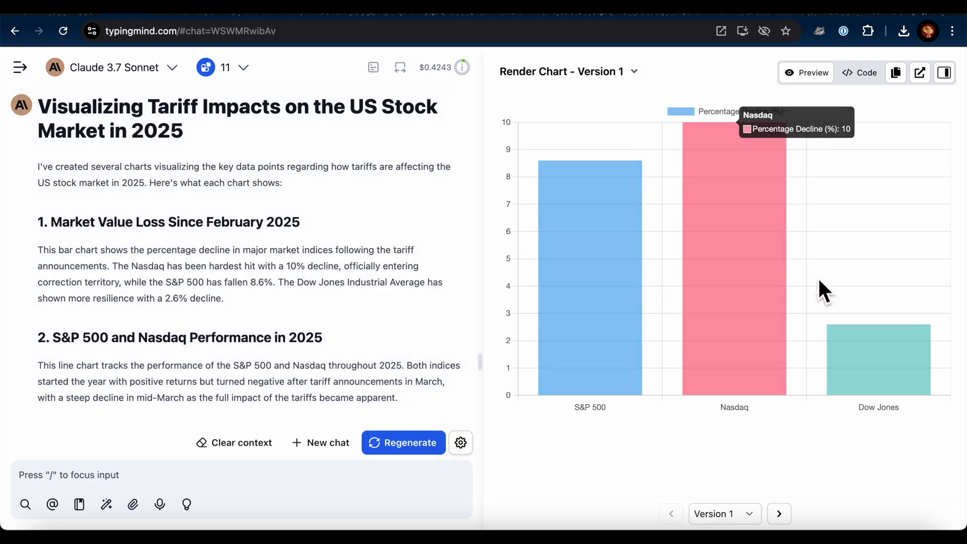
{"action": "mouse_move", "coordinate": [712, 351]}
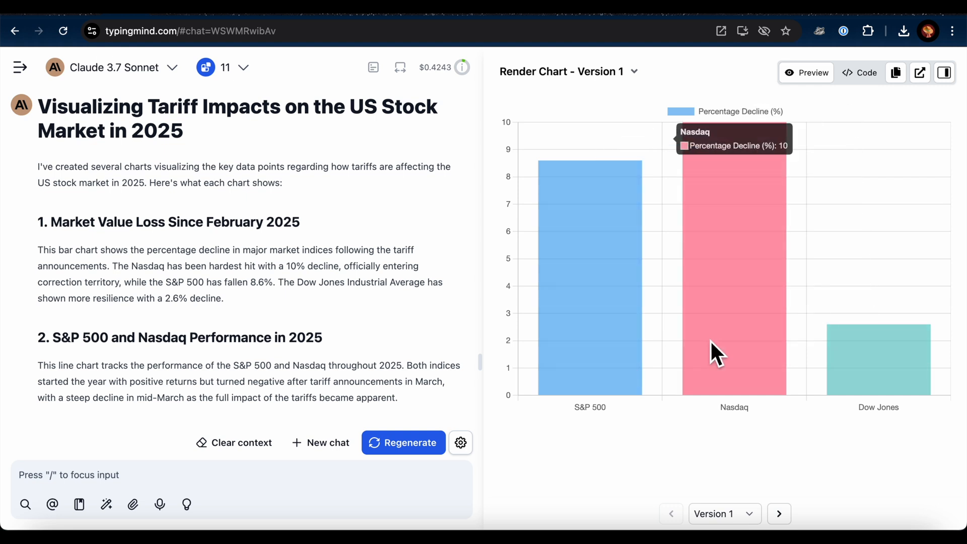
{"action": "mouse_move", "coordinate": [744, 366]}
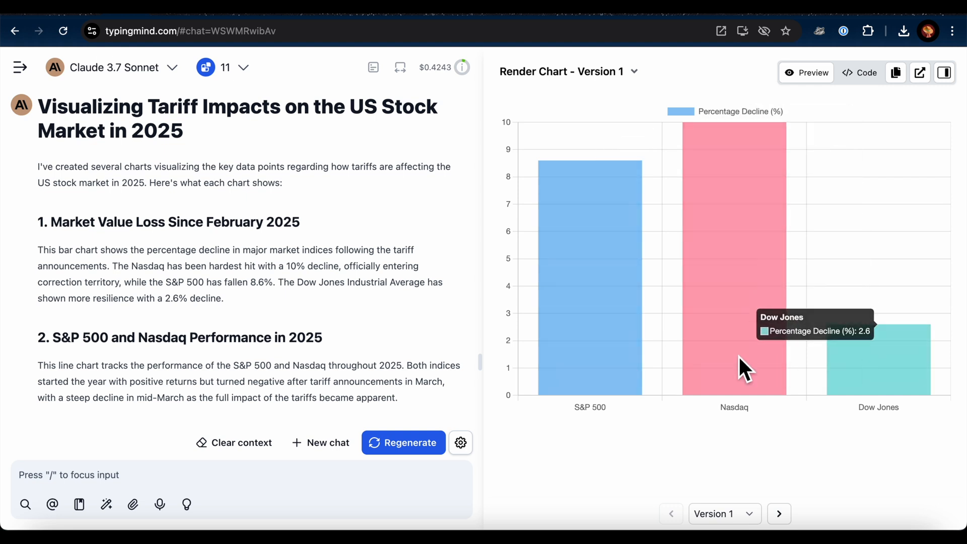
{"action": "left_click", "coordinate": [779, 514]}
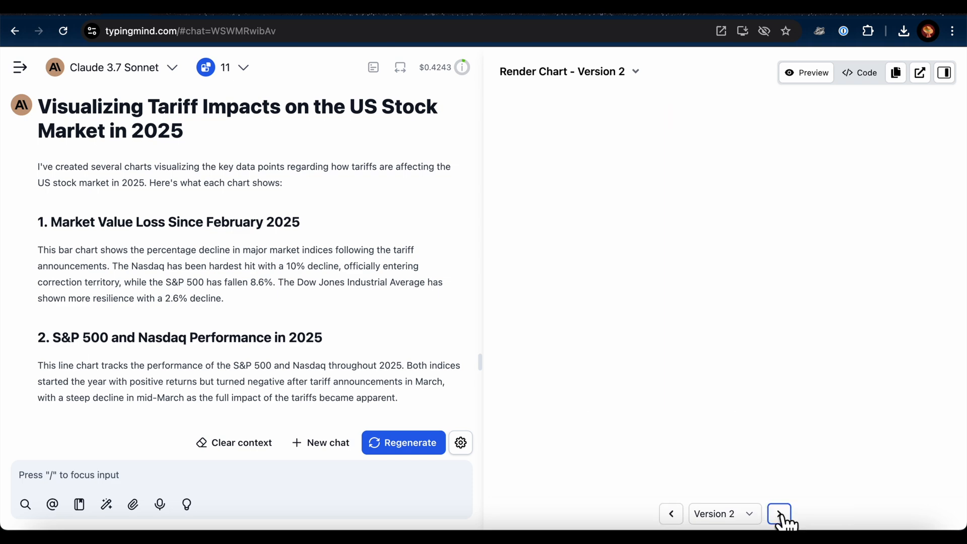
Page through the rendered chart versions to the tariff rates by country chart.
{"action": "left_click", "coordinate": [779, 513]}
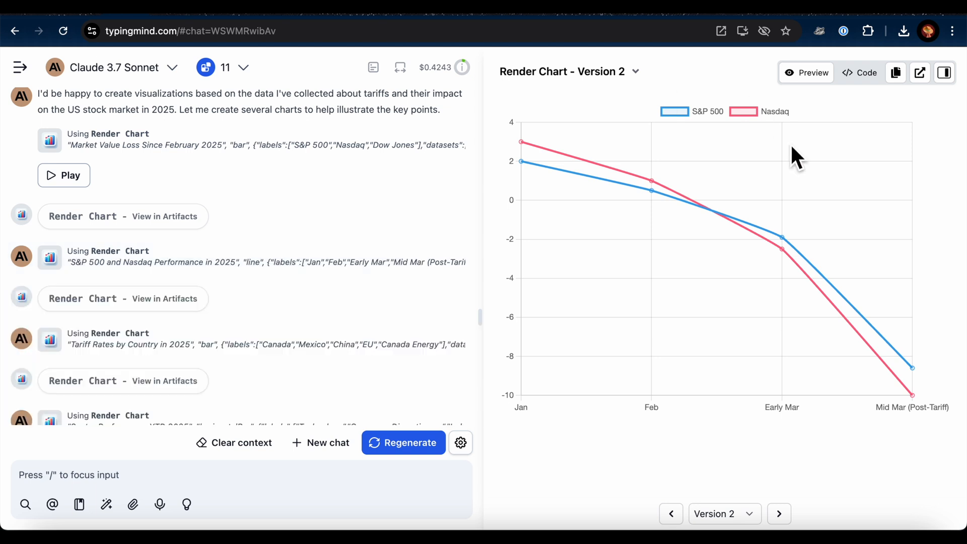
{"action": "left_click", "coordinate": [779, 514]}
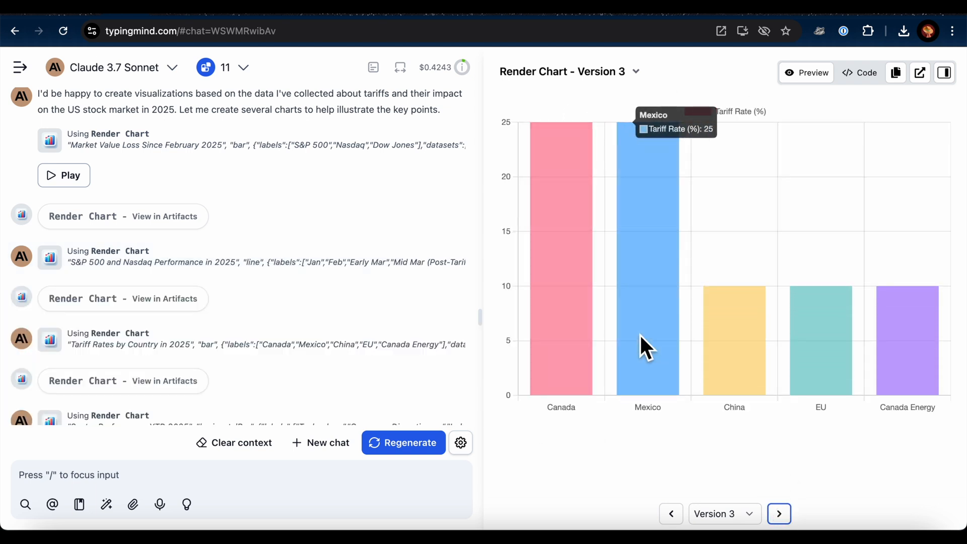
{"action": "mouse_move", "coordinate": [764, 364]}
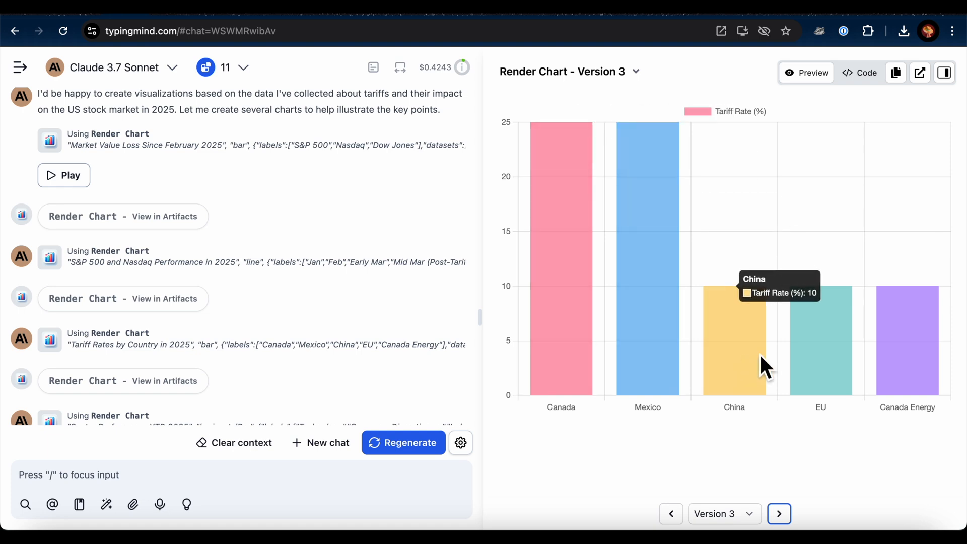
{"action": "mouse_move", "coordinate": [660, 305]}
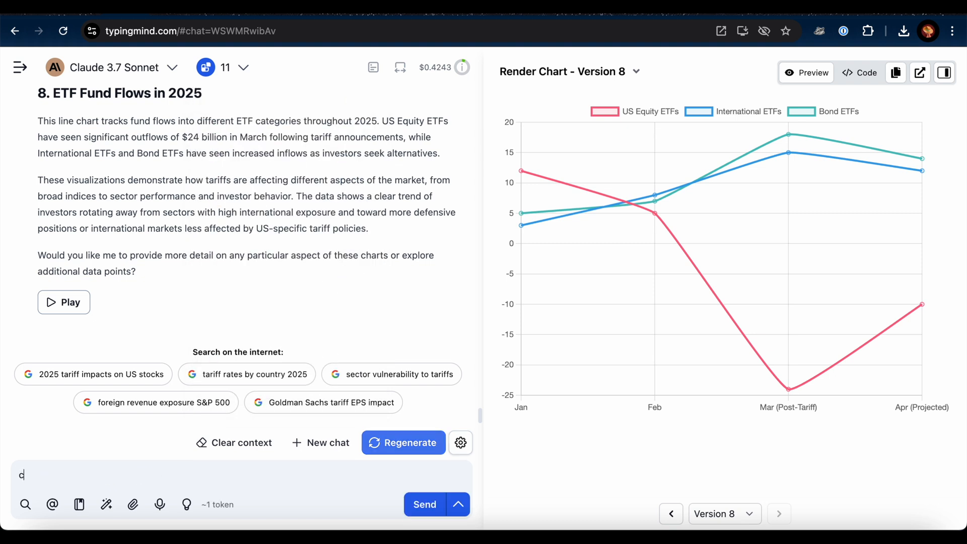
Request a PowerPoint of all charts above with their titles, and scroll the reply.
{"action": "type", "text": "can you generate a powerpoint file including all"}
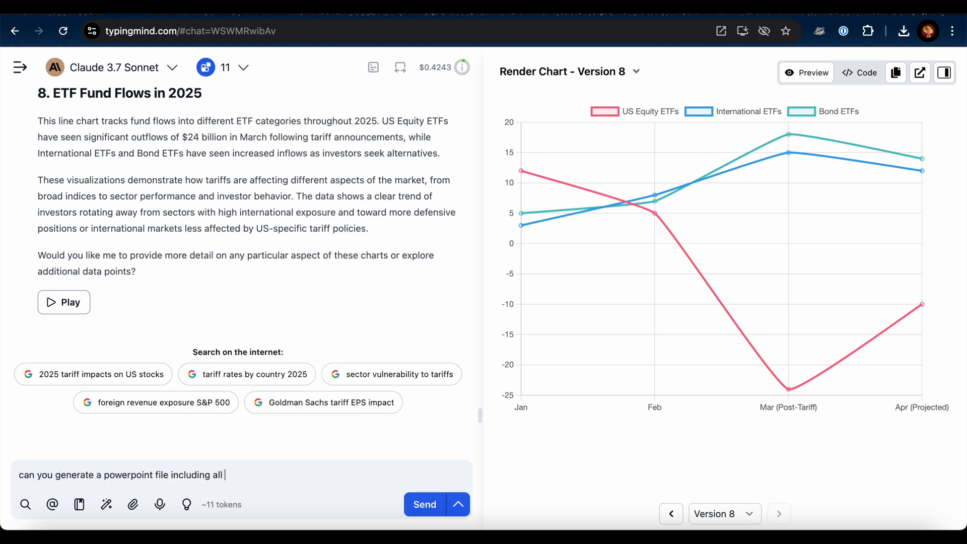
{"action": "type", "text": "the charts above, make sure you include"}
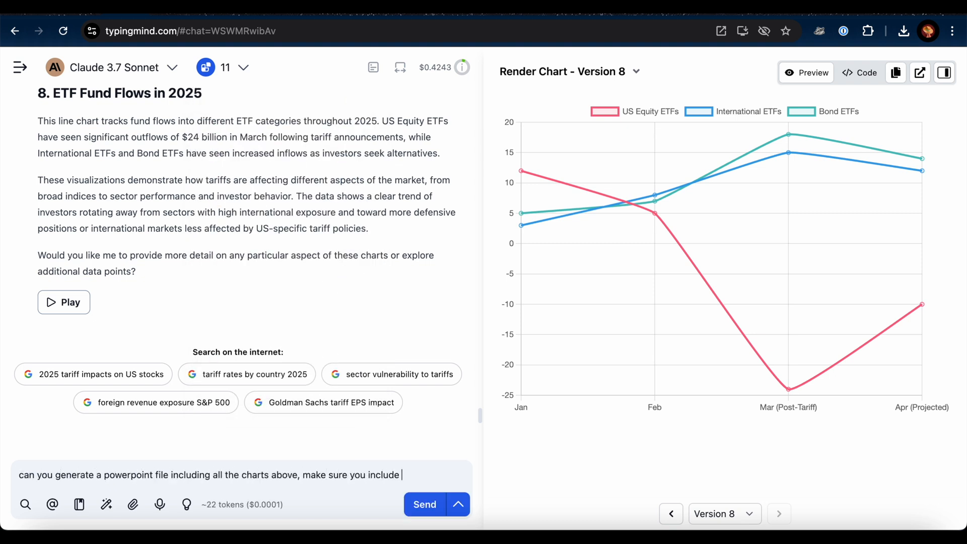
{"action": "left_click", "coordinate": [425, 504]}
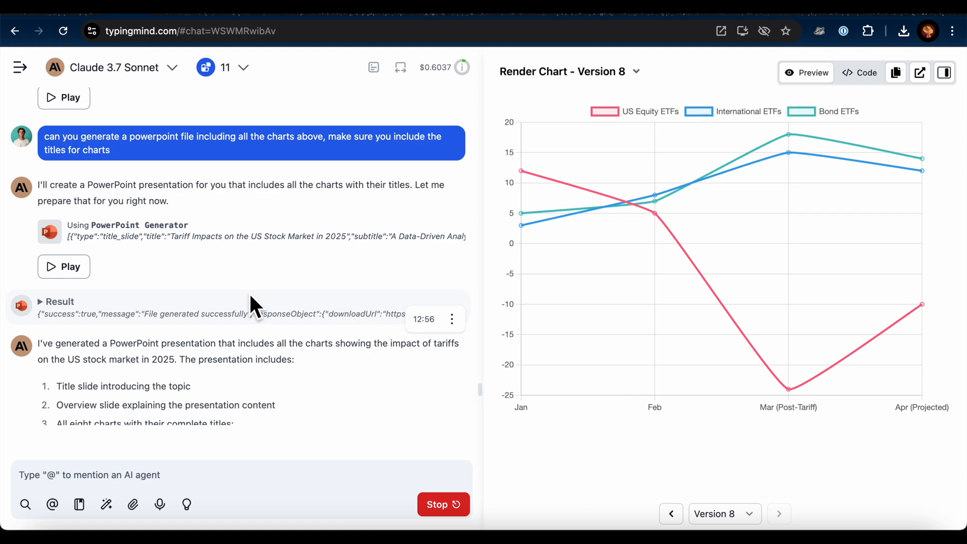
{"action": "scroll", "scroll_direction": "down", "scroll_amount": 3}
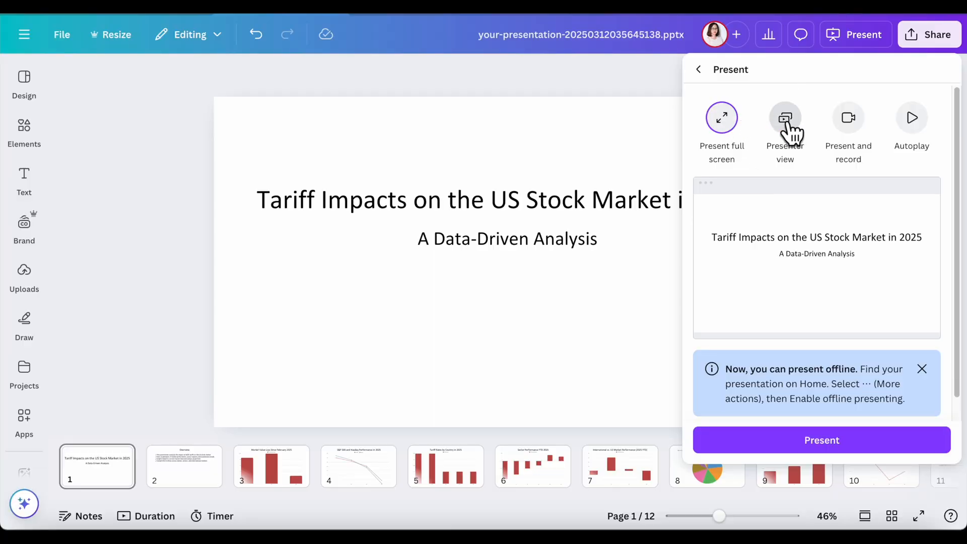
Start presenting the 12-page tariff slide deck in Canva.
{"action": "left_click", "coordinate": [721, 117]}
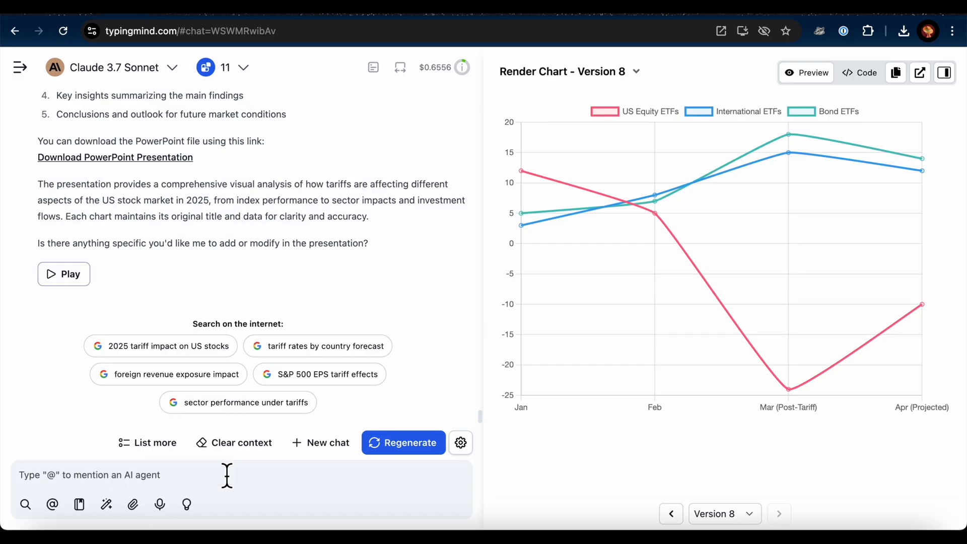
Send the request 'please add insights for each chart' to the AI.
{"action": "type", "text": "please add insights for each chart"}
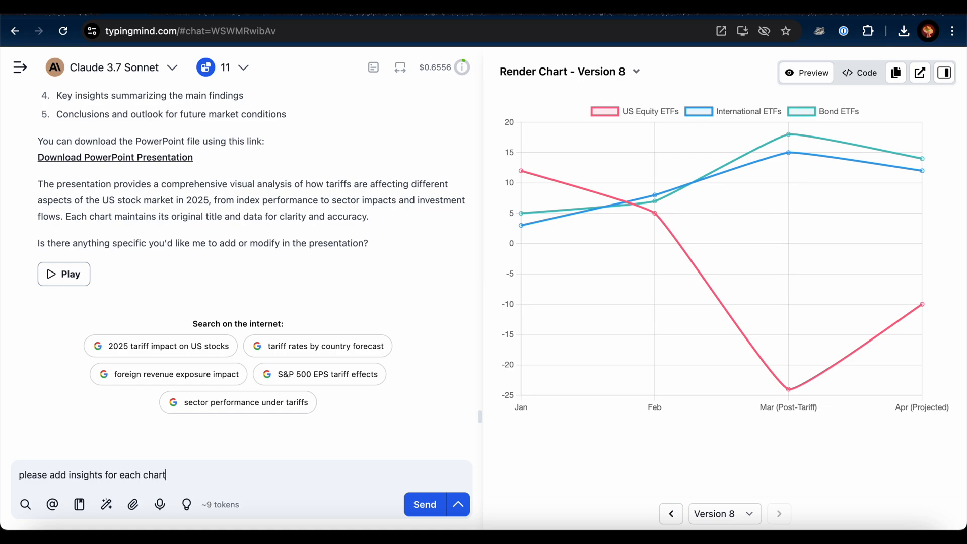
{"action": "left_click", "coordinate": [424, 504]}
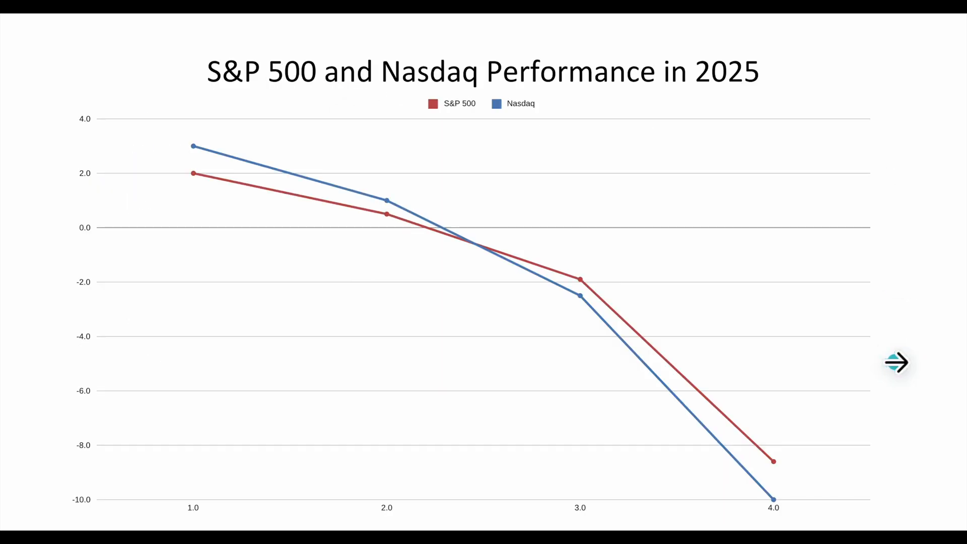
Advance from the S&P 500 and Nasdaq Performance in 2025 slide to the next.
{"action": "left_click", "coordinate": [896, 362]}
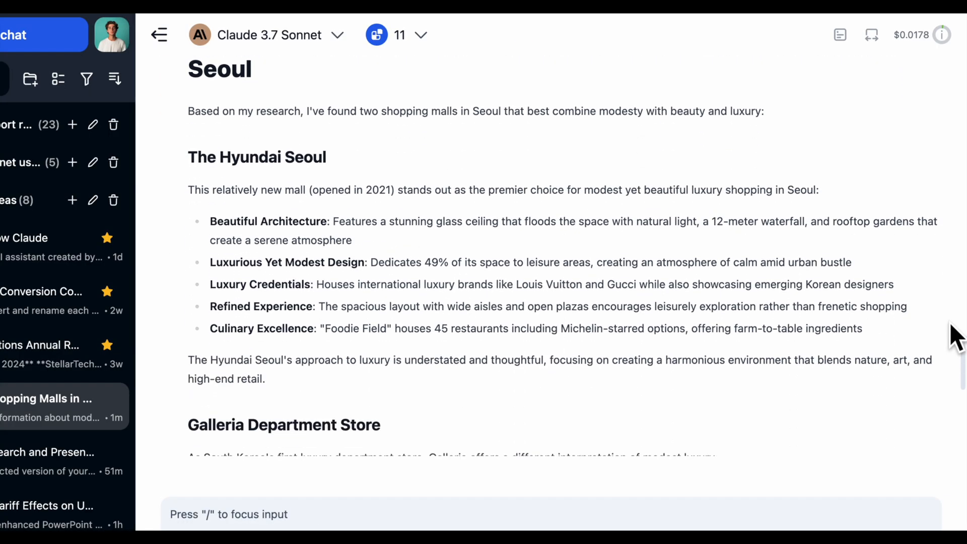
Scroll down through the real images of The Hyundai Seoul in the malls chat.
{"action": "scroll", "scroll_direction": "down", "scroll_amount": 3}
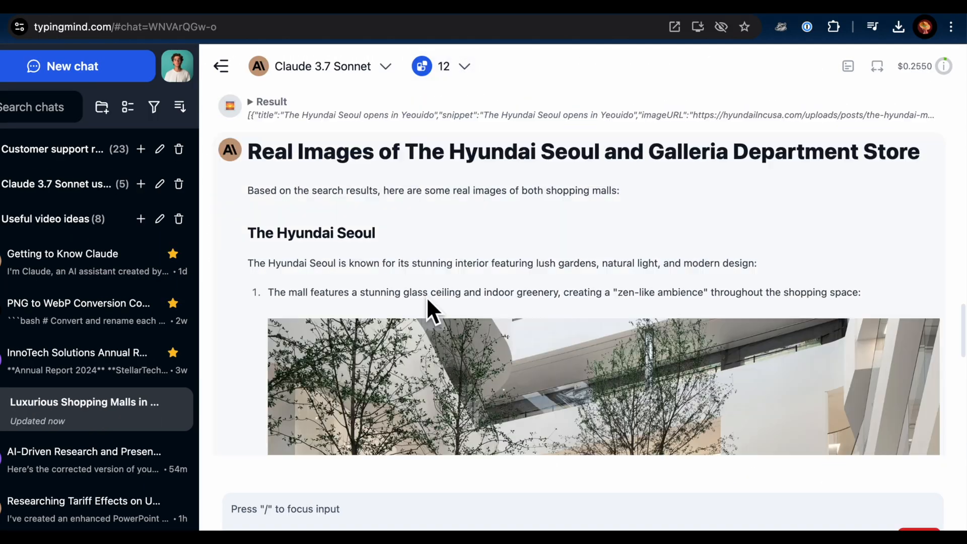
{"action": "scroll", "scroll_direction": "down", "scroll_amount": 3}
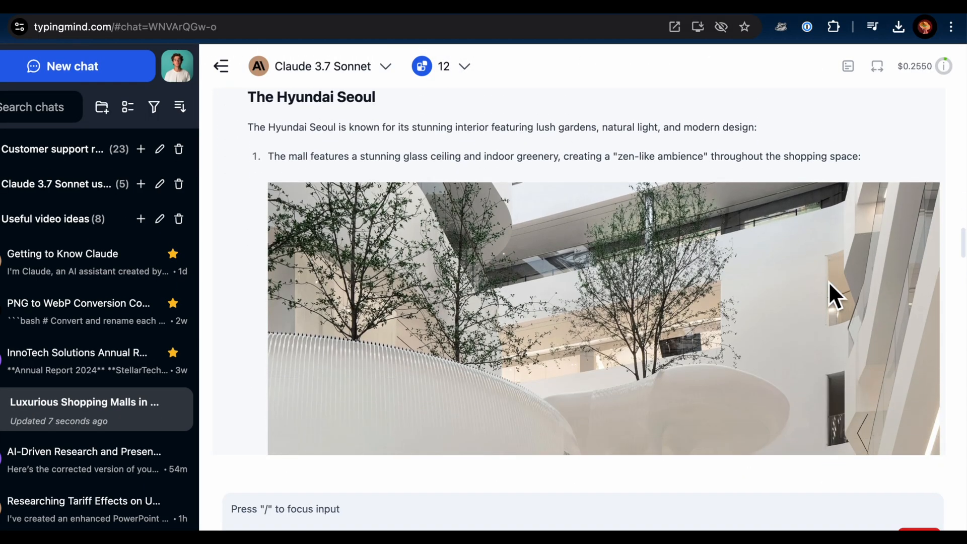
{"action": "scroll", "scroll_direction": "down", "scroll_amount": 3}
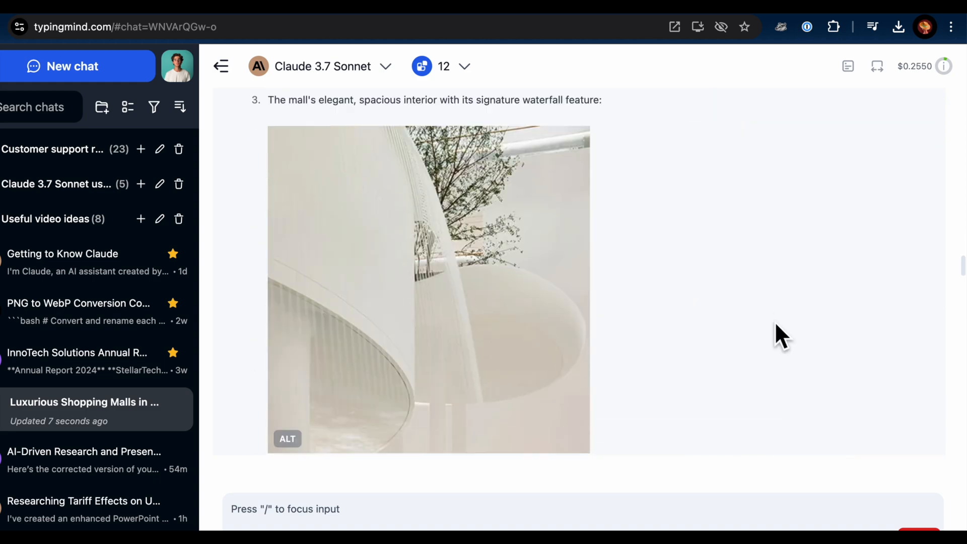
{"action": "scroll", "scroll_direction": "down", "scroll_amount": 3}
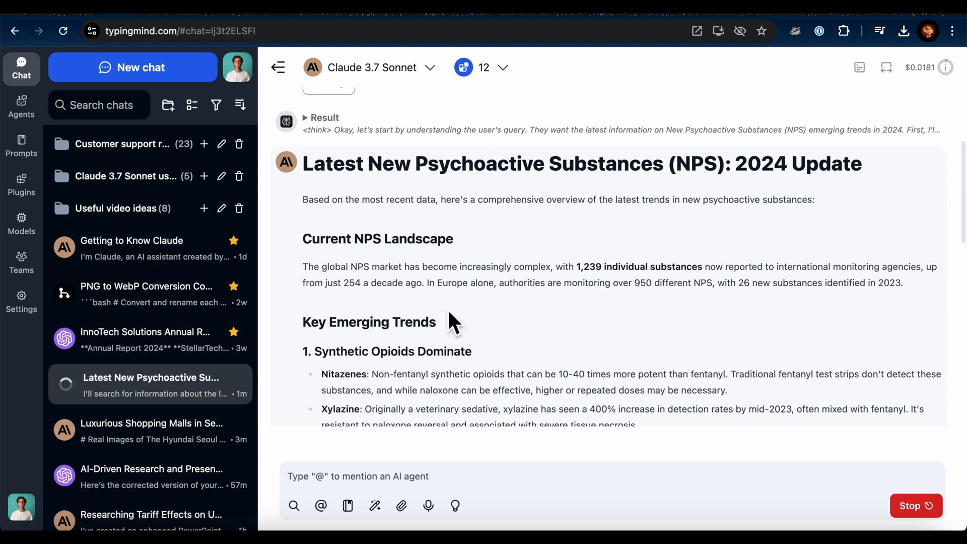
Select the Current NPS Landscape heading and scroll down to the detection and regulation challenges.
{"action": "double_click", "coordinate": [377, 238]}
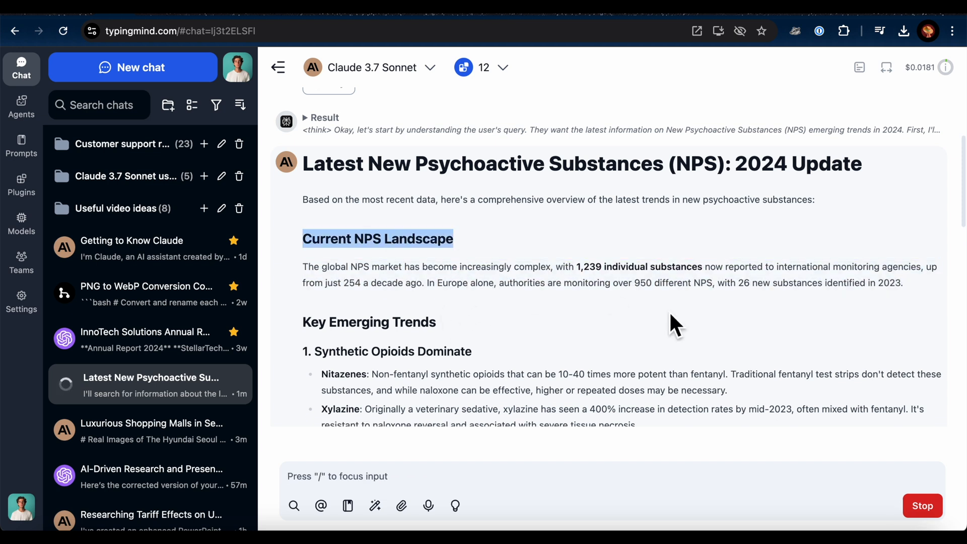
{"action": "scroll", "scroll_direction": "down", "scroll_amount": 3}
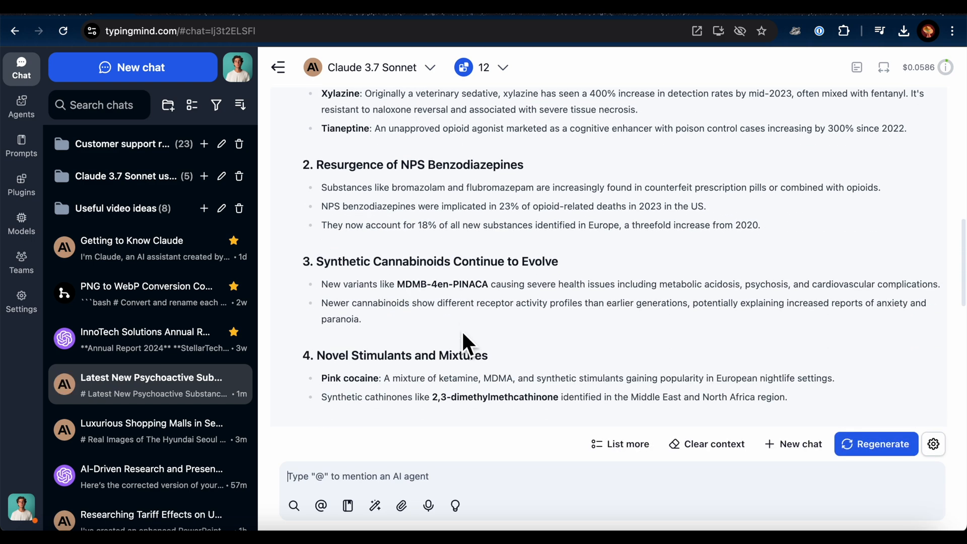
{"action": "scroll", "scroll_direction": "down", "scroll_amount": 3}
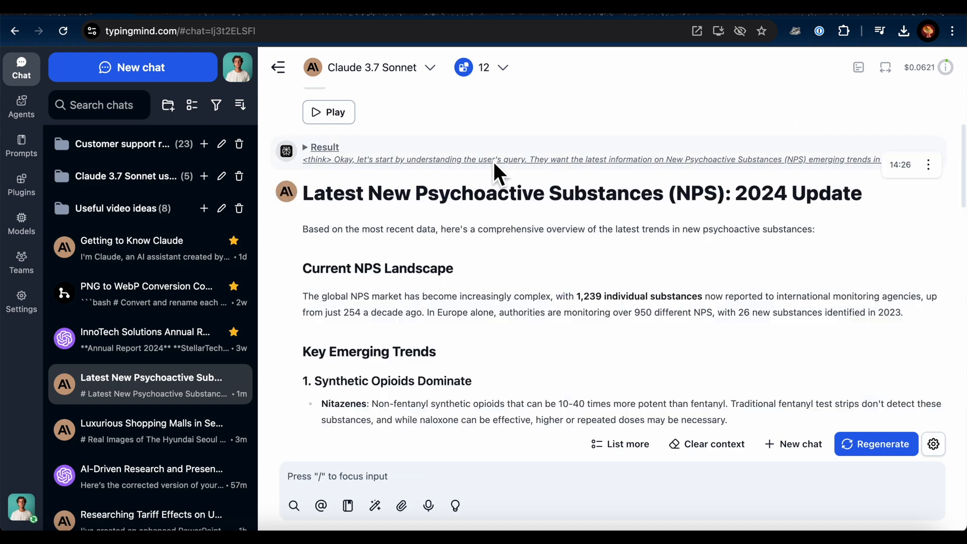
{"action": "scroll", "scroll_direction": "down", "scroll_amount": 3}
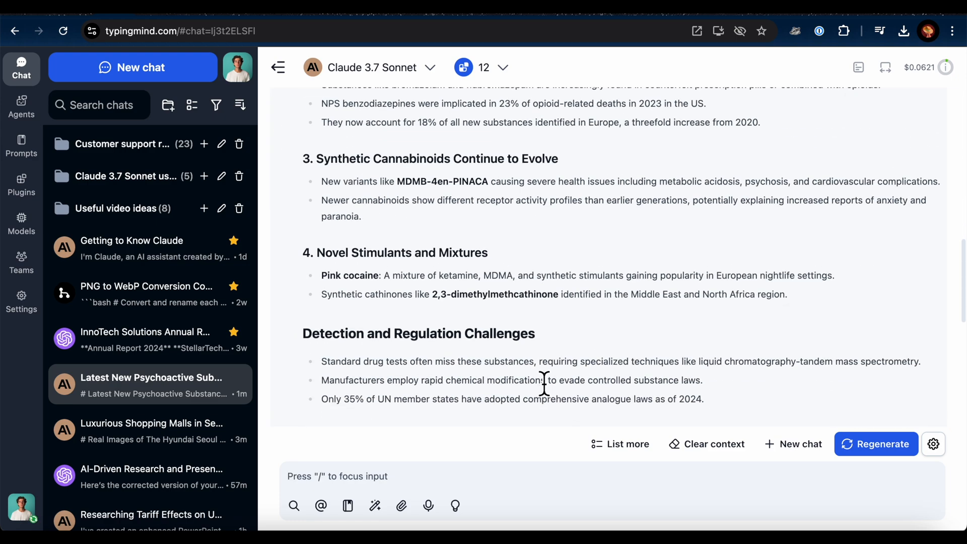